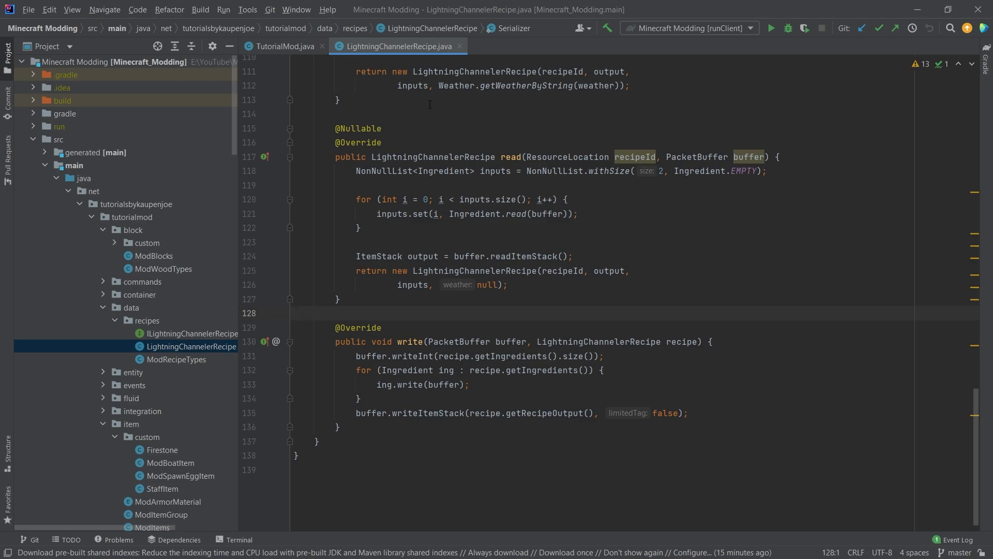
- Move the caret to the end of the writeItemStack line in the write method
{"action": "left_click", "coordinate": [437, 114]}
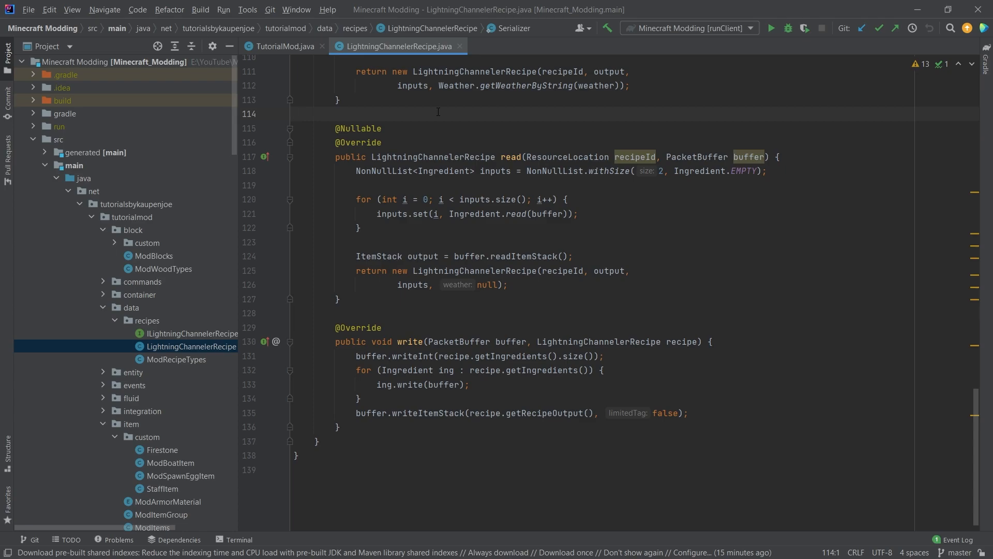
{"action": "left_click", "coordinate": [295, 113]}
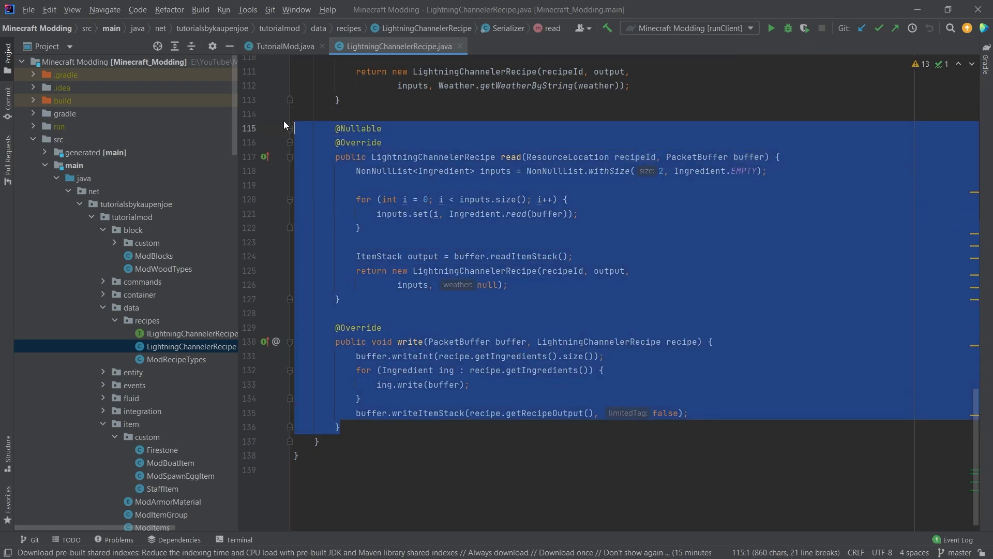
{"action": "left_click", "coordinate": [376, 114]}
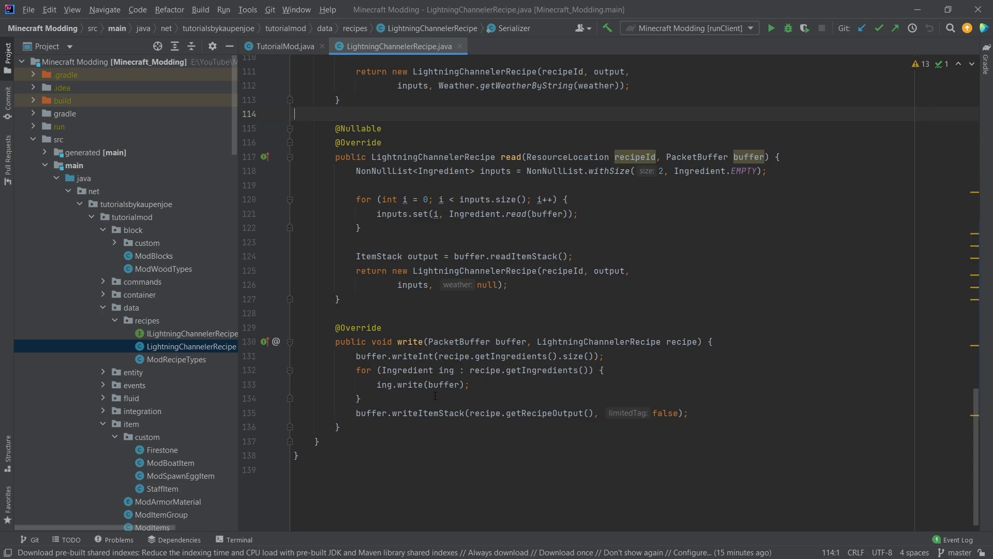
{"action": "left_click", "coordinate": [502, 341]}
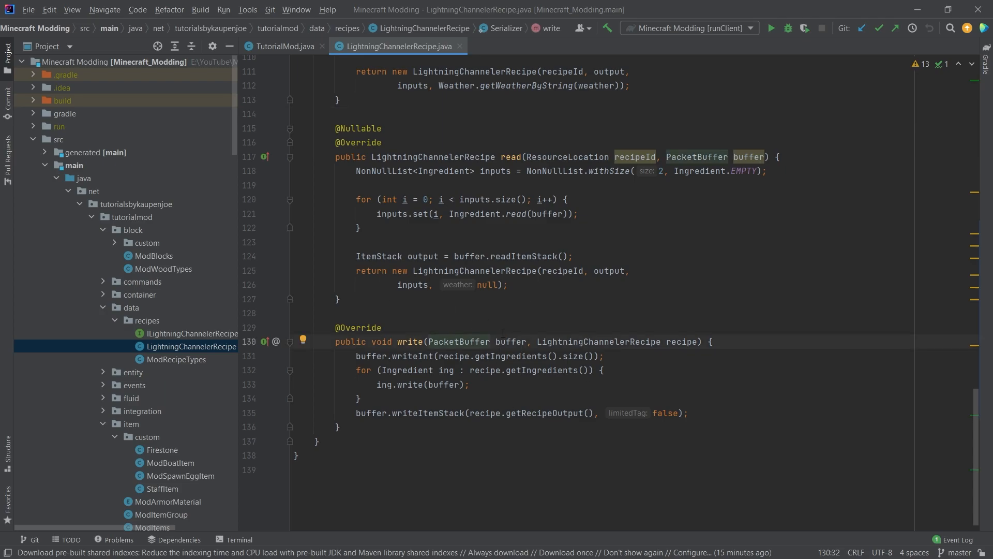
{"action": "left_click", "coordinate": [320, 312]}
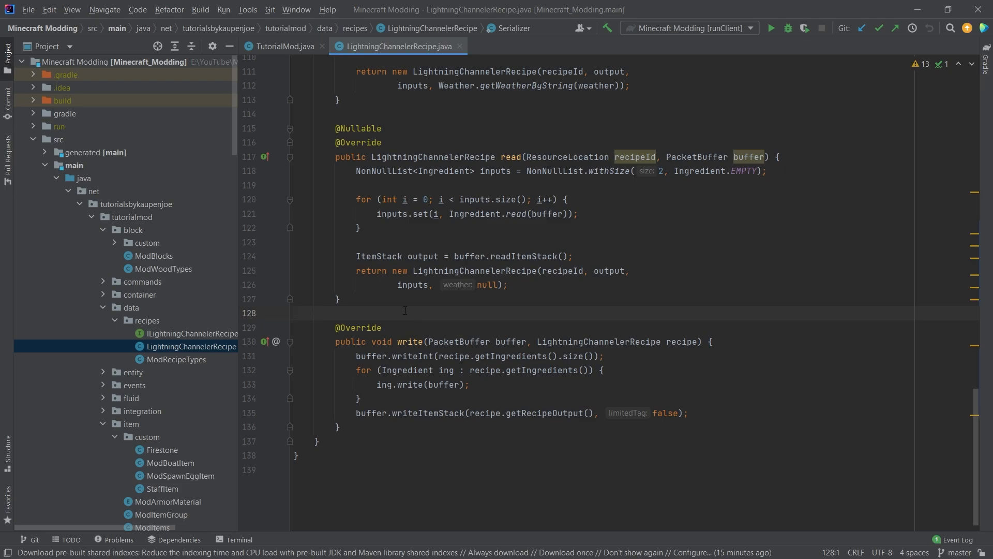
{"action": "left_click", "coordinate": [337, 426]}
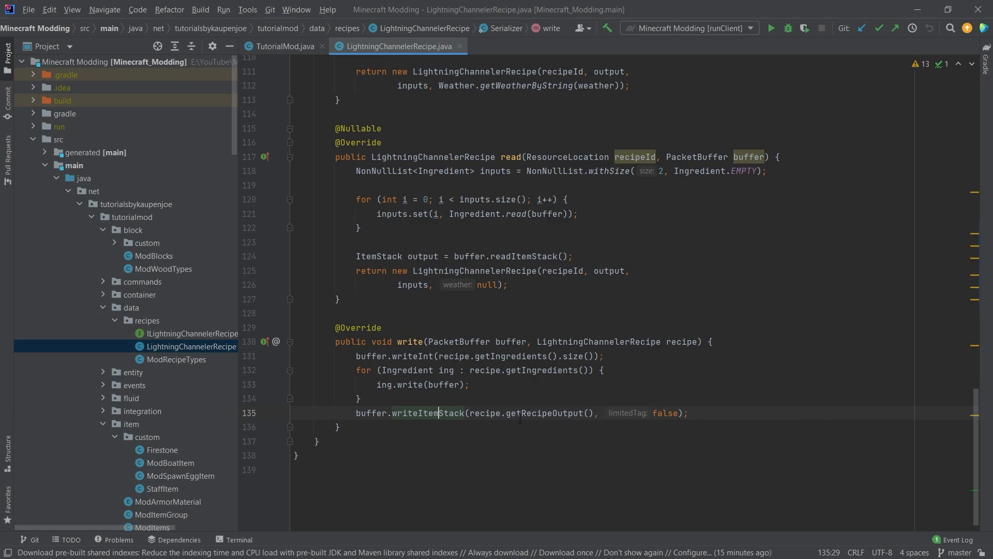
{"action": "left_click", "coordinate": [687, 413]}
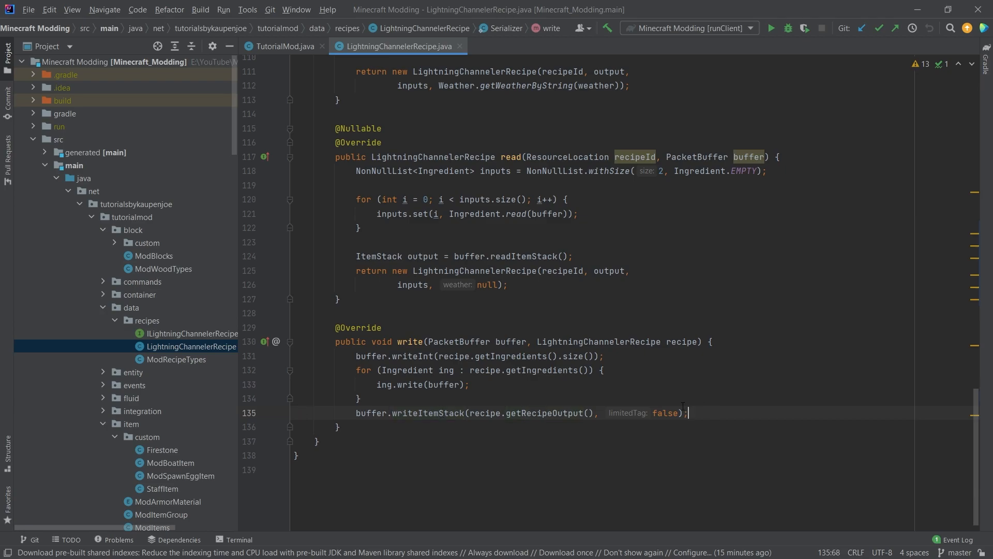
- Add buffer.writeEnumValue(recipe.weather) and start replacing the read list size with buffer.rea
{"action": "type", "text": "buffer"}
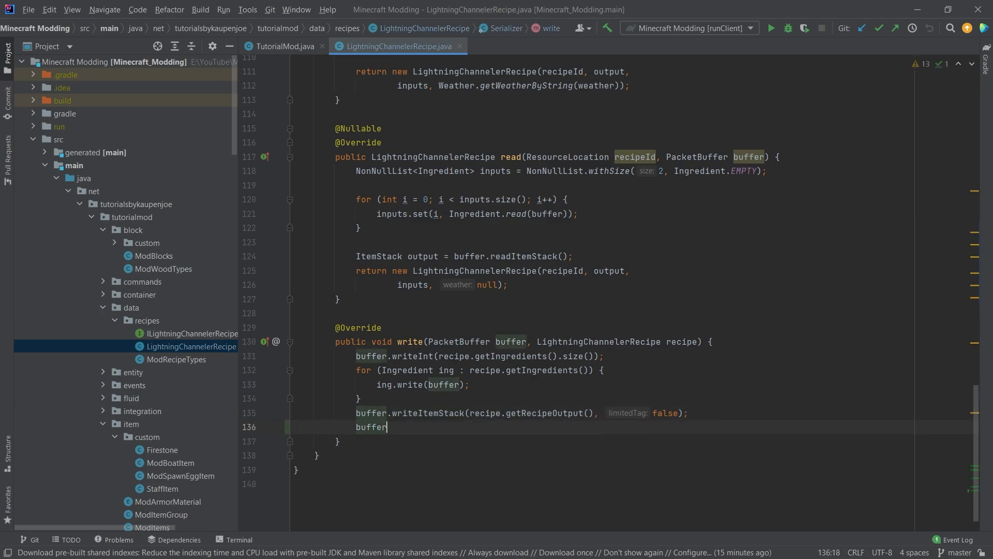
{"action": "type", "text": ".writeEnumValue(reci"}
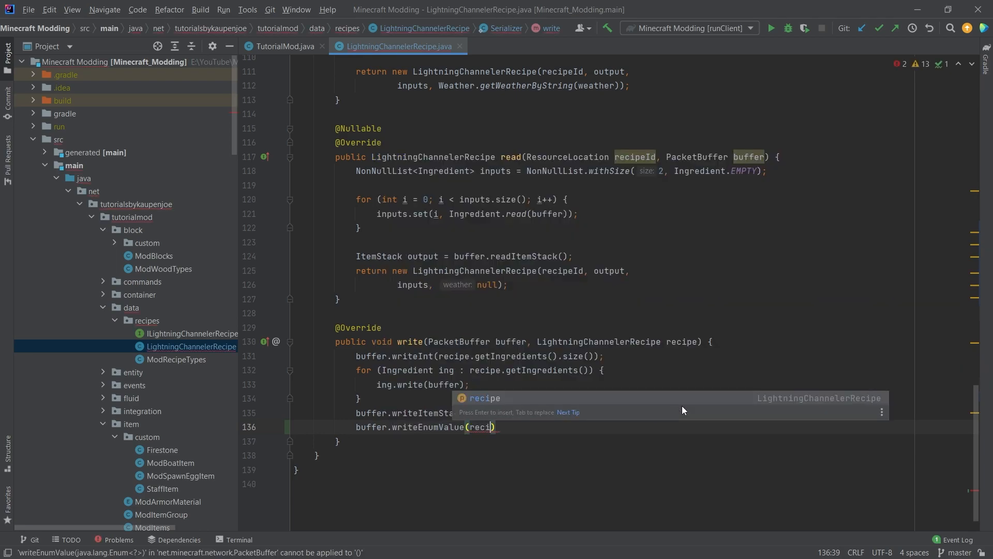
{"action": "key", "text": "Return"}
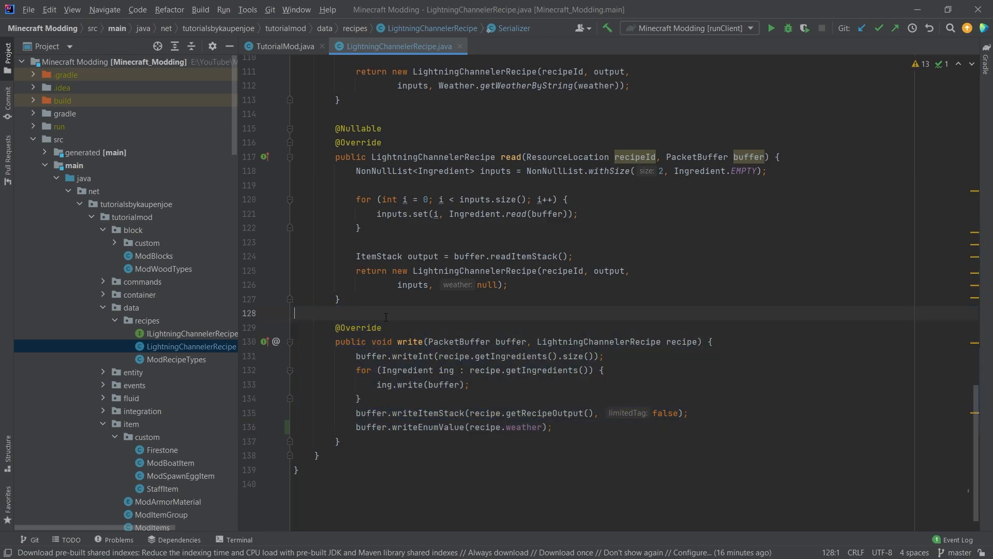
{"action": "mouse_move", "coordinate": [710, 199]}
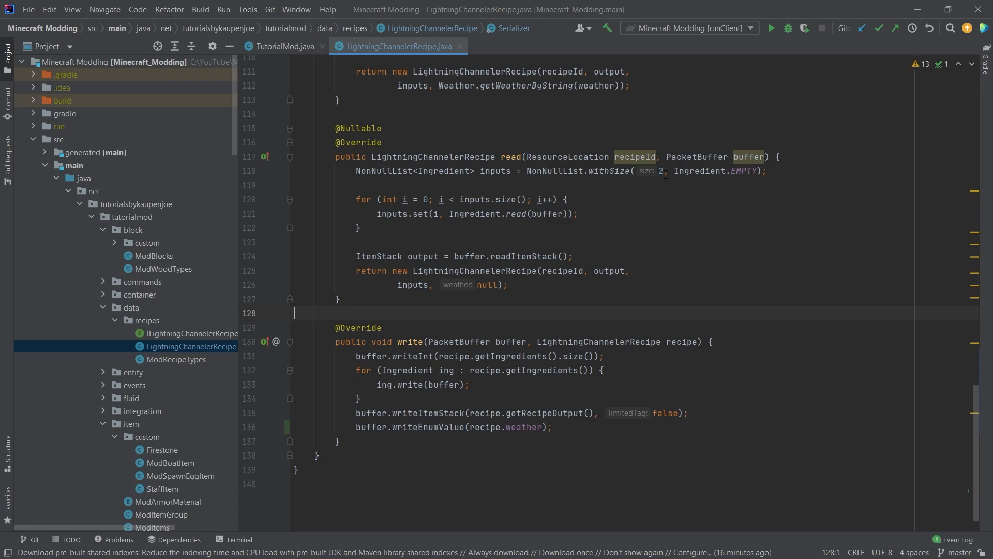
{"action": "type", "text": "buffer.rea"}
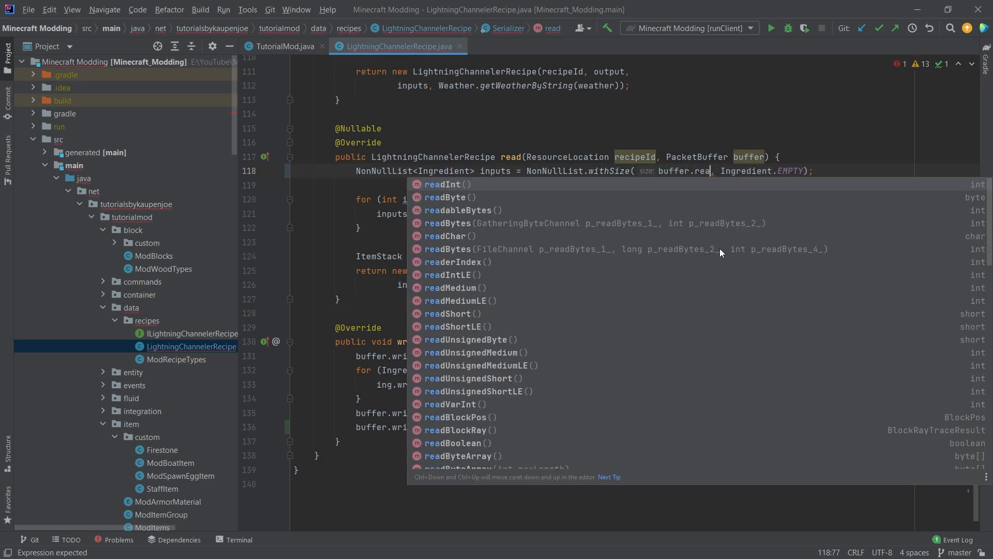
- Size the ingredient NonNullList with buffer.readInt() instead of the fixed 2
{"action": "left_click", "coordinate": [447, 184]}
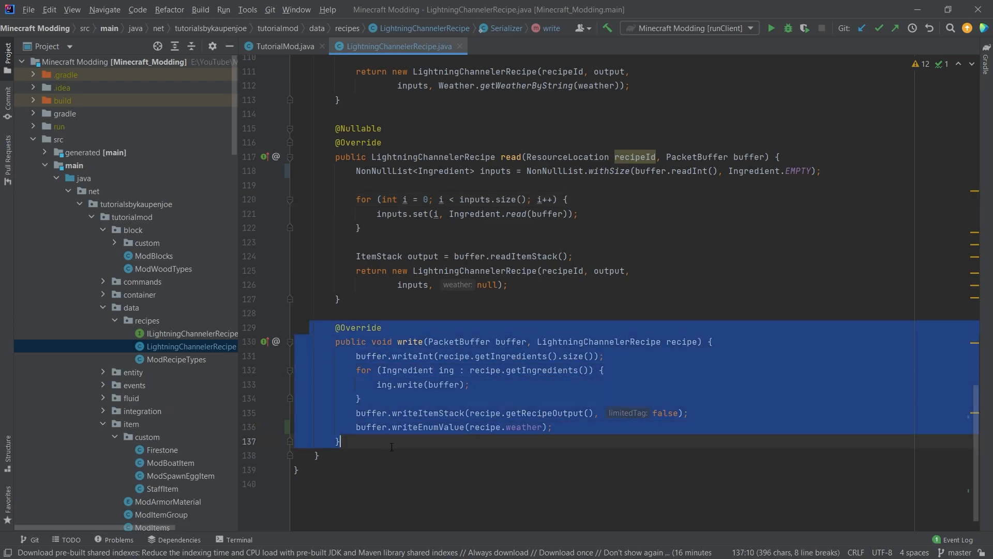
{"action": "left_click", "coordinate": [422, 299]}
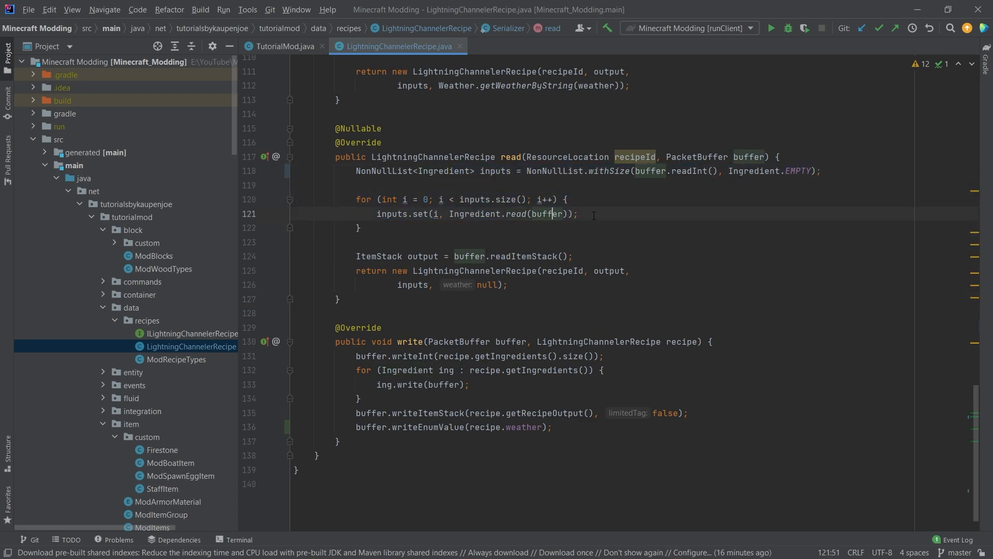
{"action": "mouse_move", "coordinate": [597, 261]}
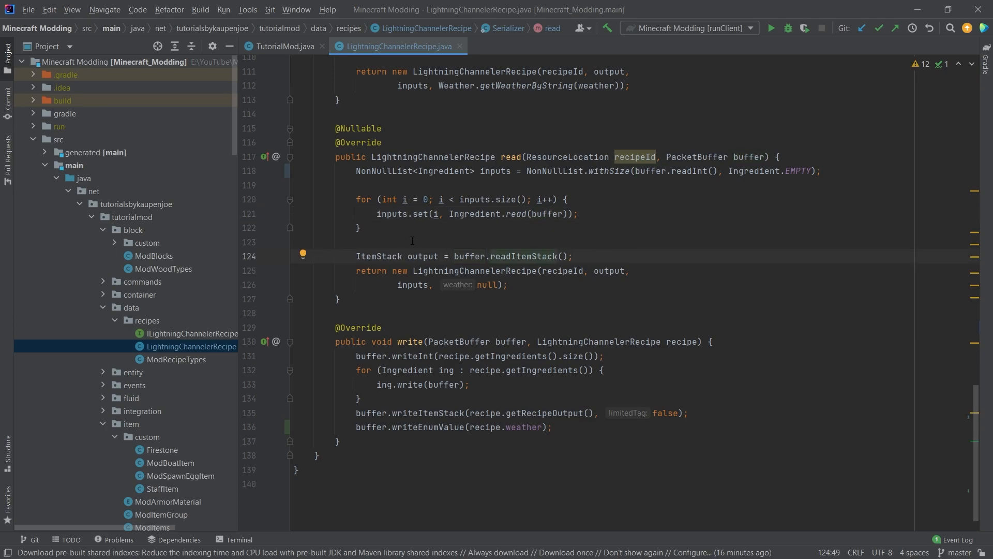
- Replace the null weather argument with buffer.readEnumValue(Weather.class)
{"action": "double_click", "coordinate": [487, 285]}
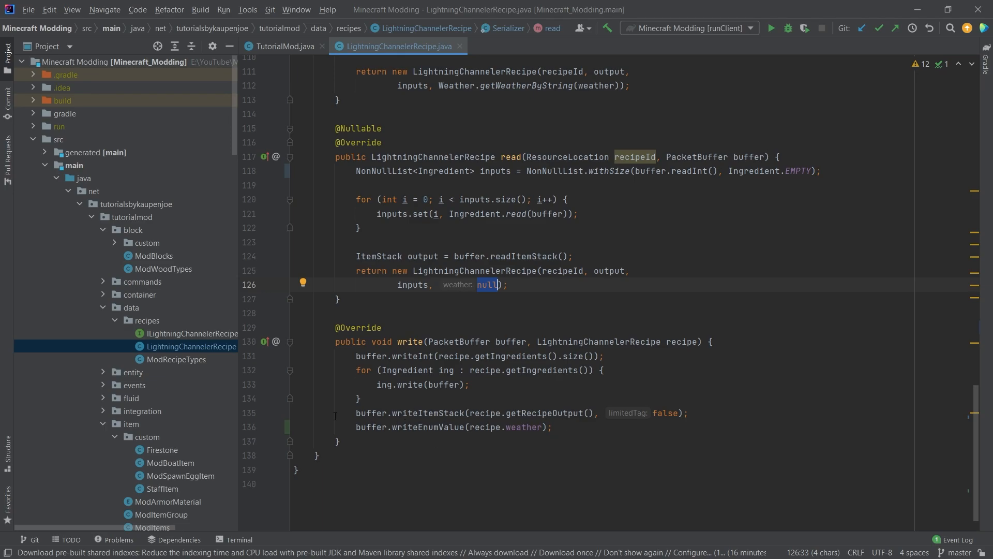
{"action": "type", "text": "buffer"}
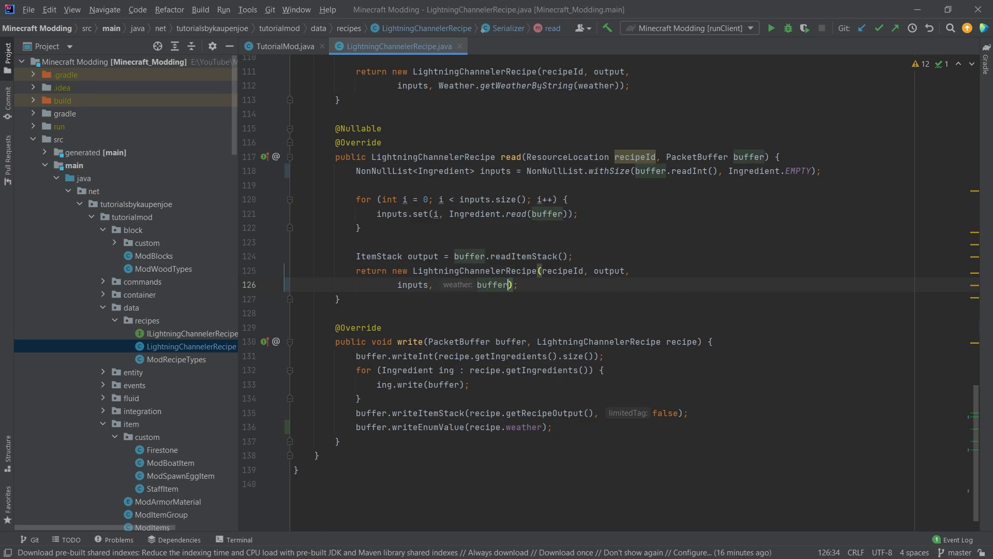
{"action": "type", "text": "buffer.readEnumValue()"}
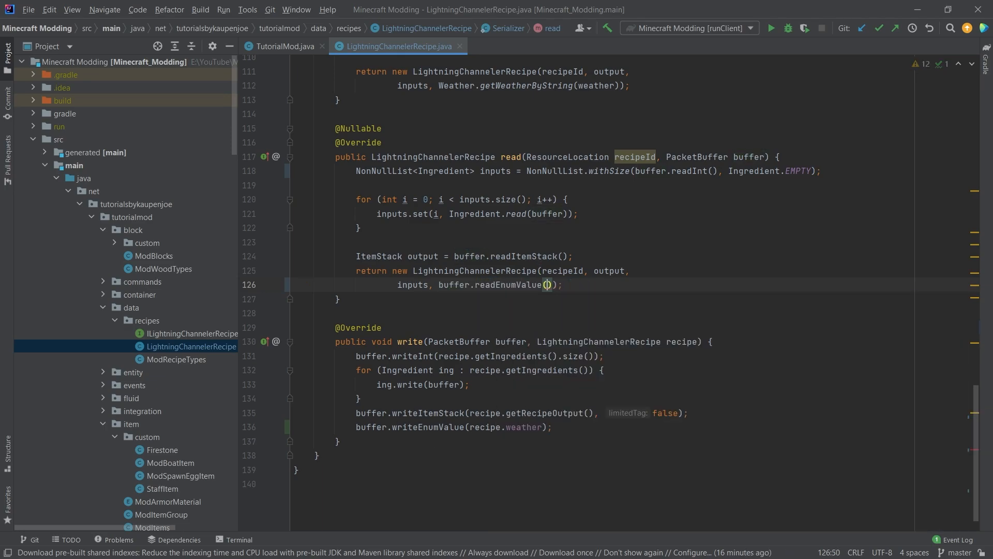
{"action": "type", "text": "Weather.class"}
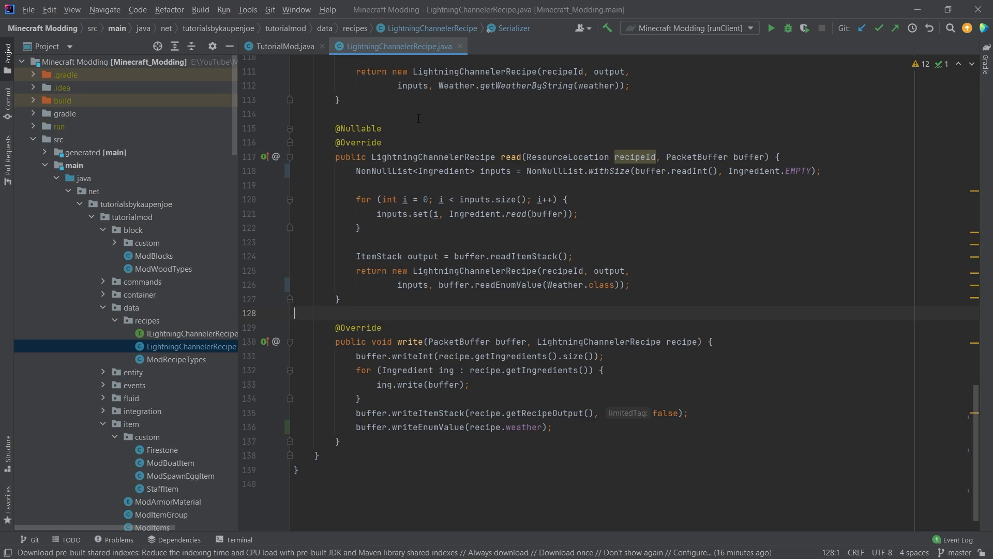
{"action": "left_click", "coordinate": [412, 113]}
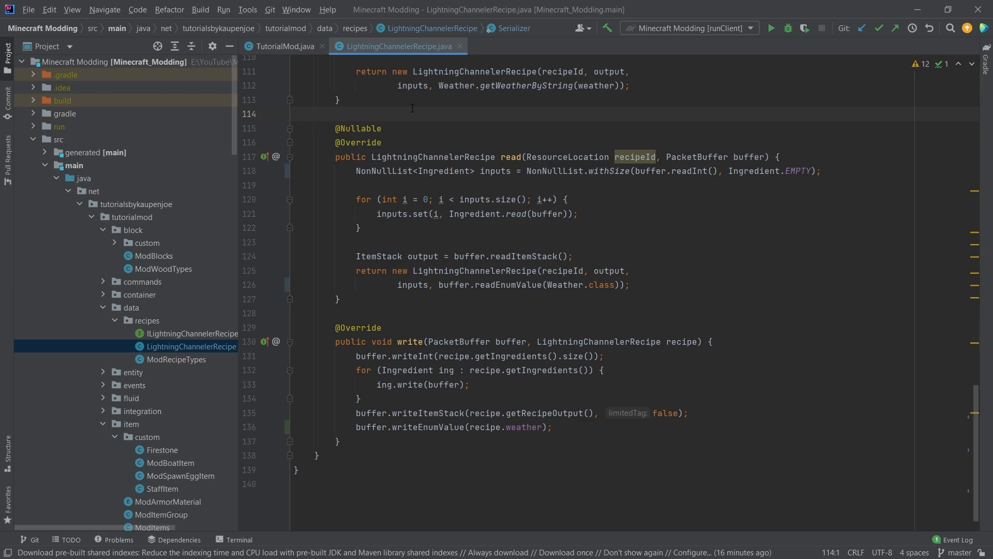